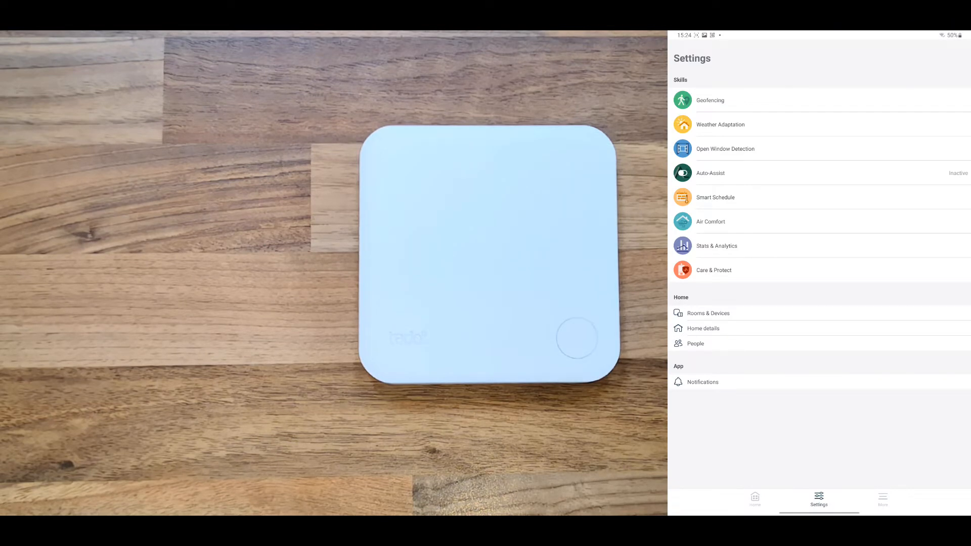
# - Go to Rooms & Devices and start adding a new device to reach Choose product
pyautogui.click(708, 313)
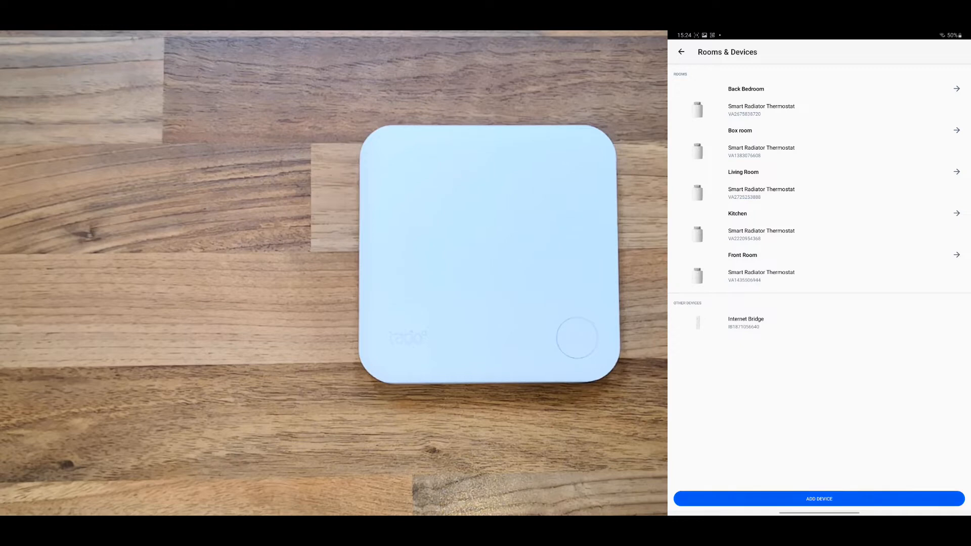
pyautogui.click(817, 499)
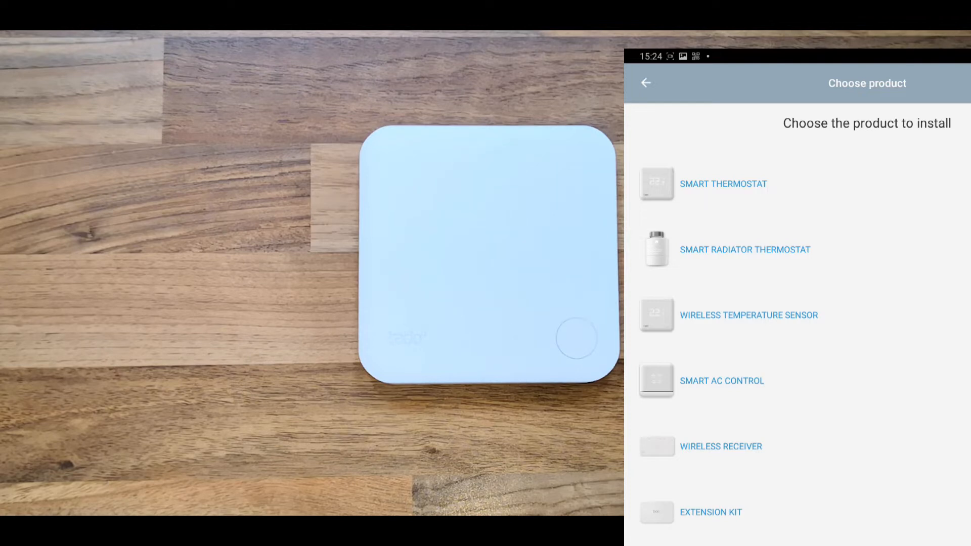
# - Choose the Wireless Temperature Sensor, scan its QR code and confirm registration
pyautogui.click(723, 183)
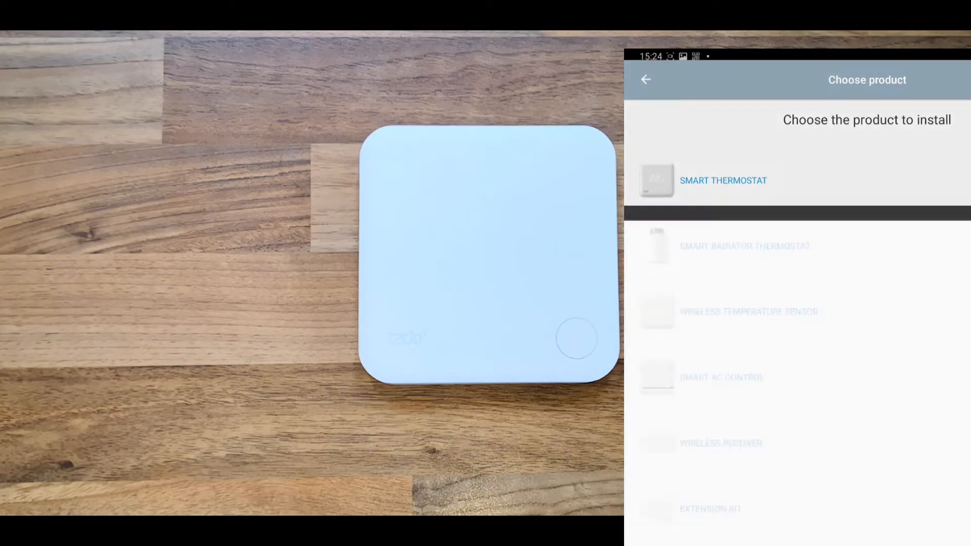
pyautogui.click(749, 311)
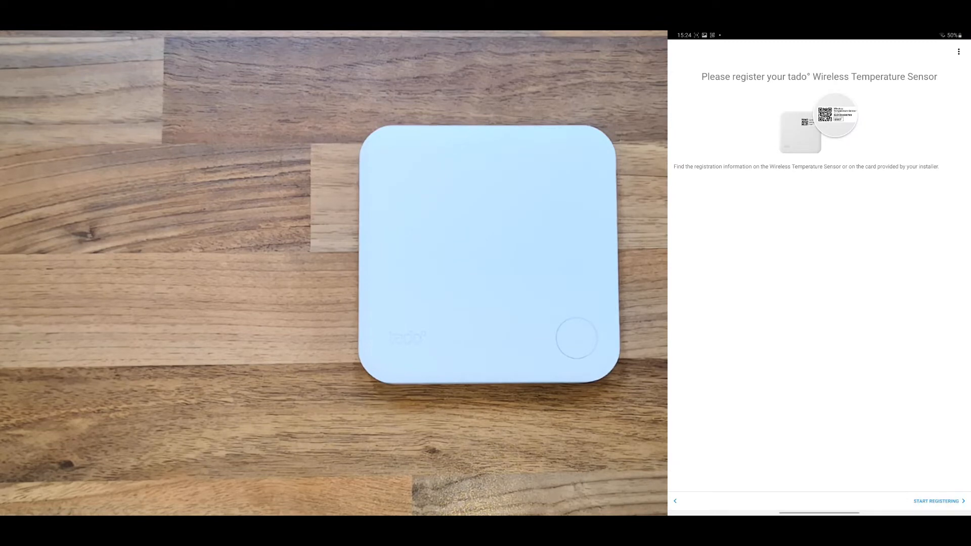
pyautogui.click(939, 501)
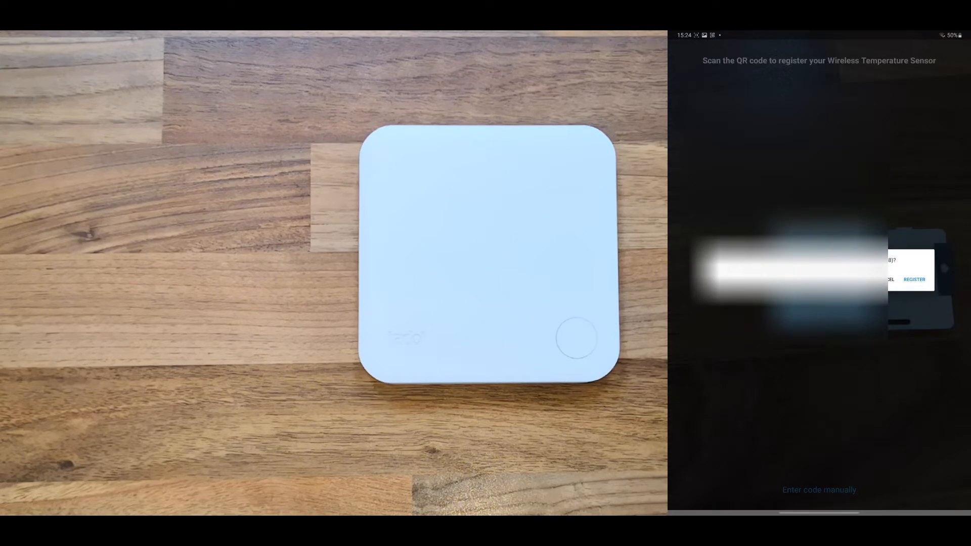
pyautogui.click(914, 279)
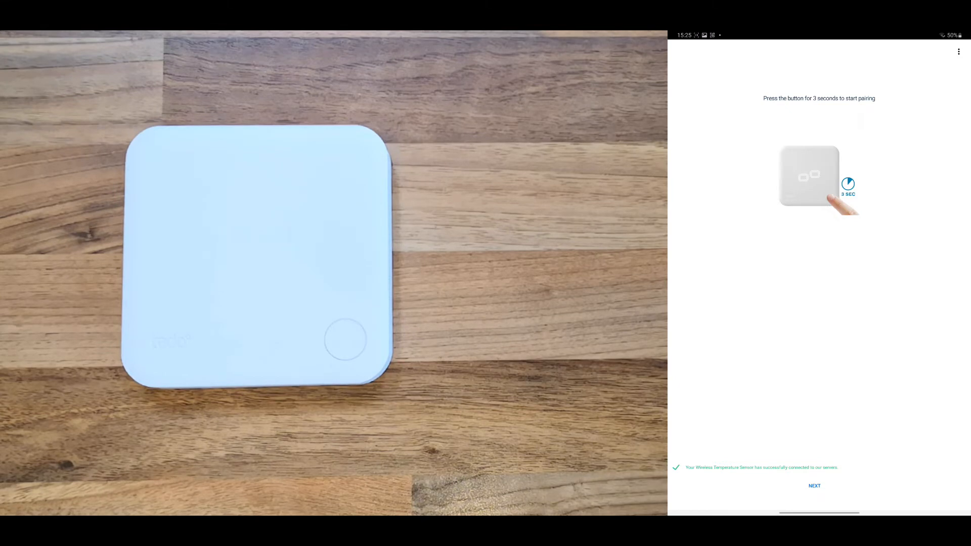
# - Finish pairing and view the sensor page: connected, battery good, in Room 6
pyautogui.click(814, 485)
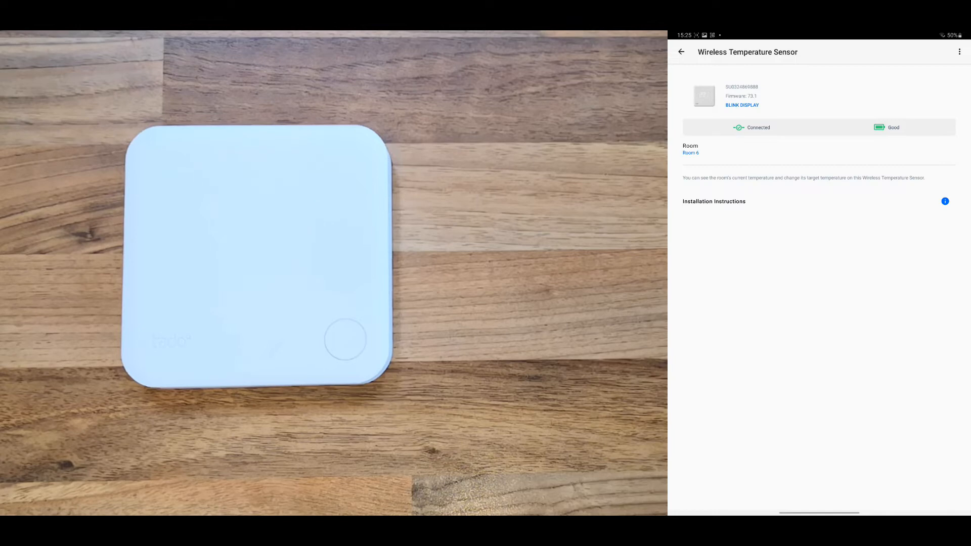
pyautogui.click(742, 104)
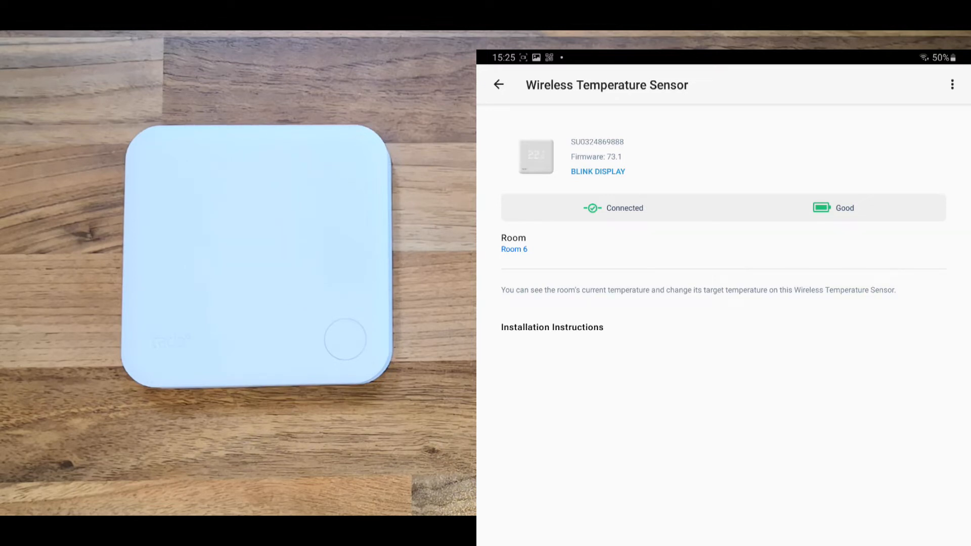
# - Reassign the sensor to Box room, accepting that the emptied Room 6 is deleted
pyautogui.click(514, 249)
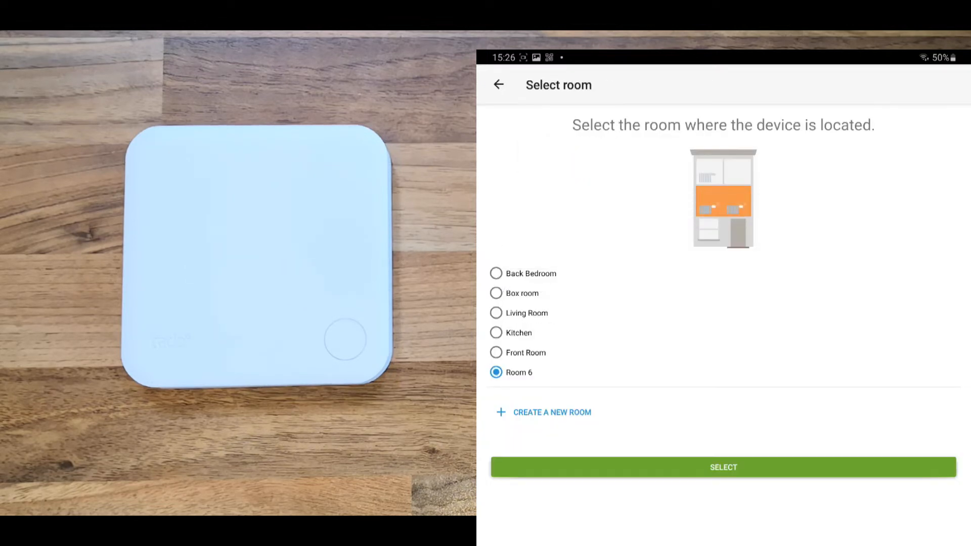
pyautogui.click(495, 294)
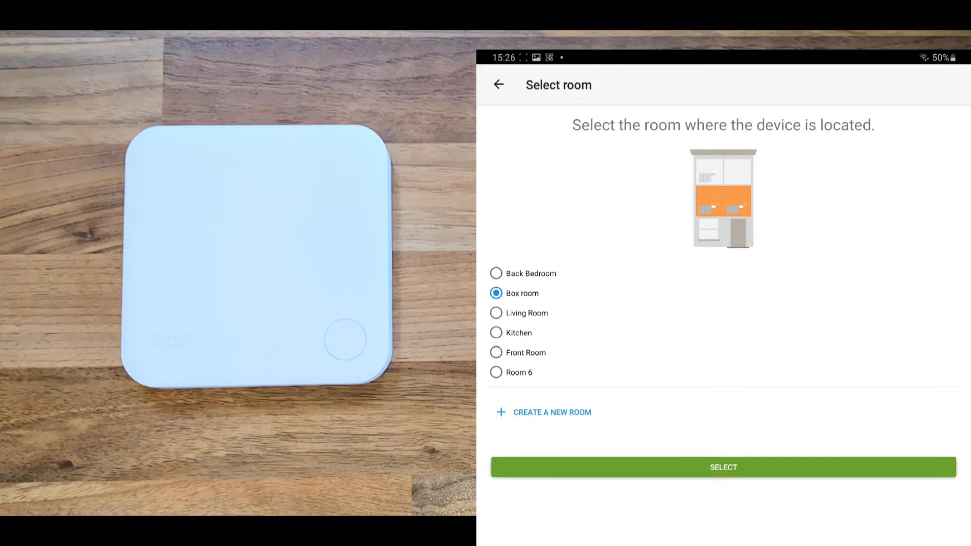
pyautogui.click(723, 468)
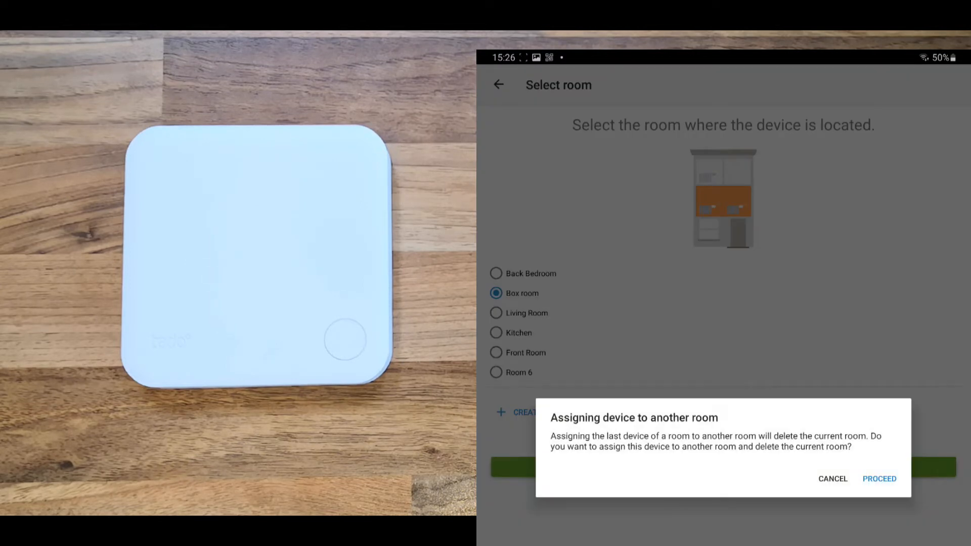
pyautogui.click(879, 479)
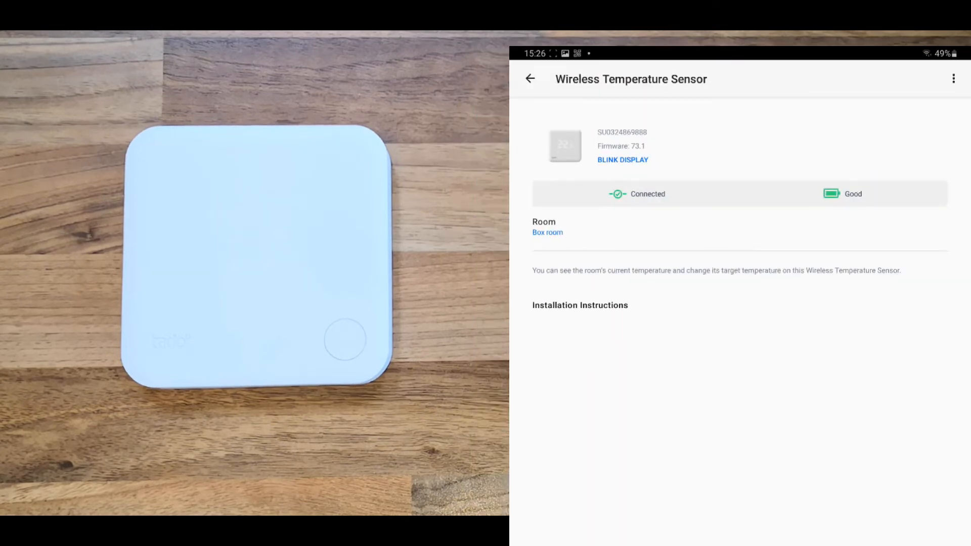
# - Reassign the sensor again, this time to the Kitchen
pyautogui.click(547, 233)
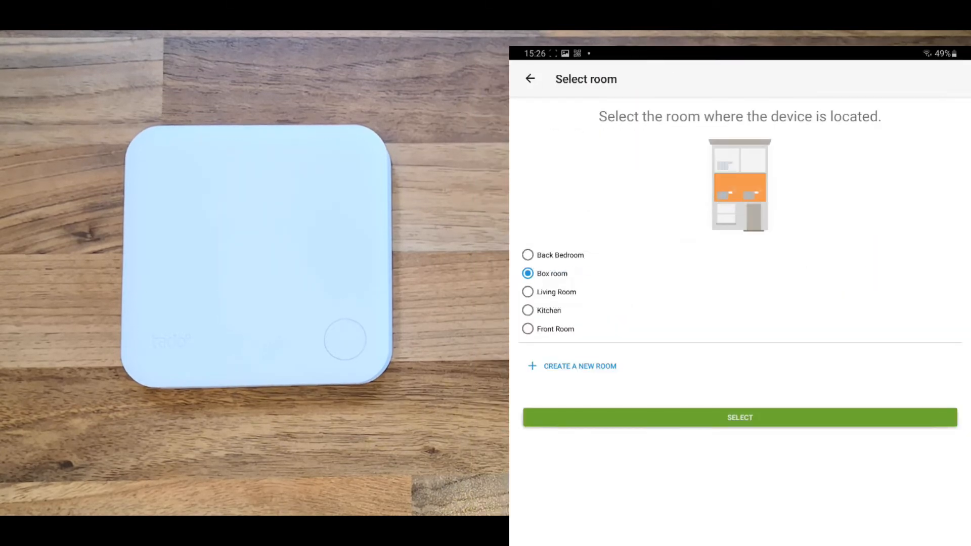
pyautogui.click(528, 311)
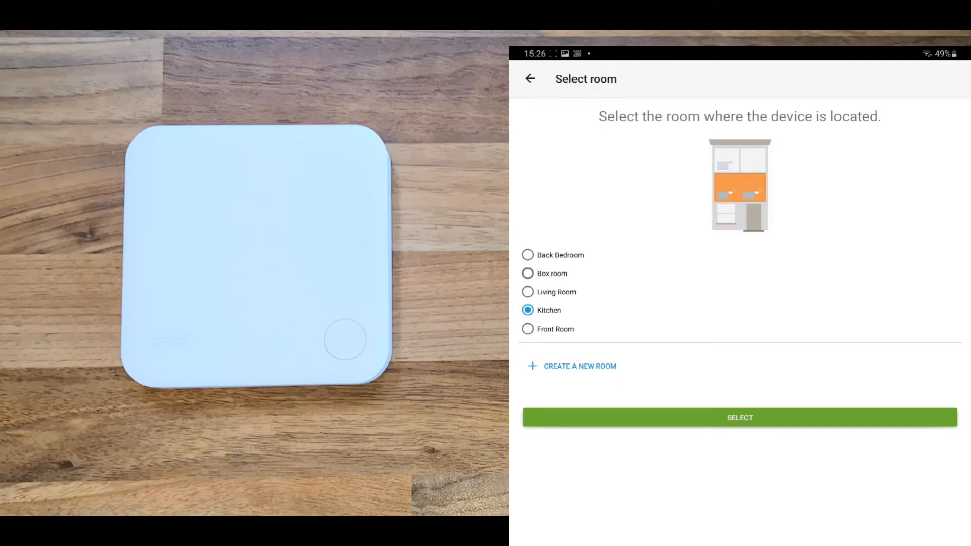
pyautogui.click(738, 417)
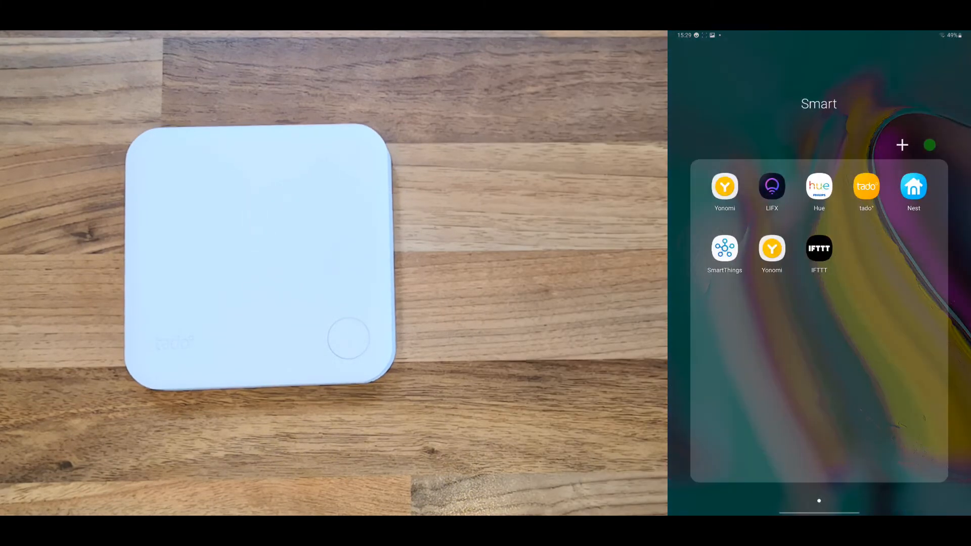
# - Reopen the app and confirm the Kitchen's Measuring Device is the new sensor
pyautogui.click(866, 186)
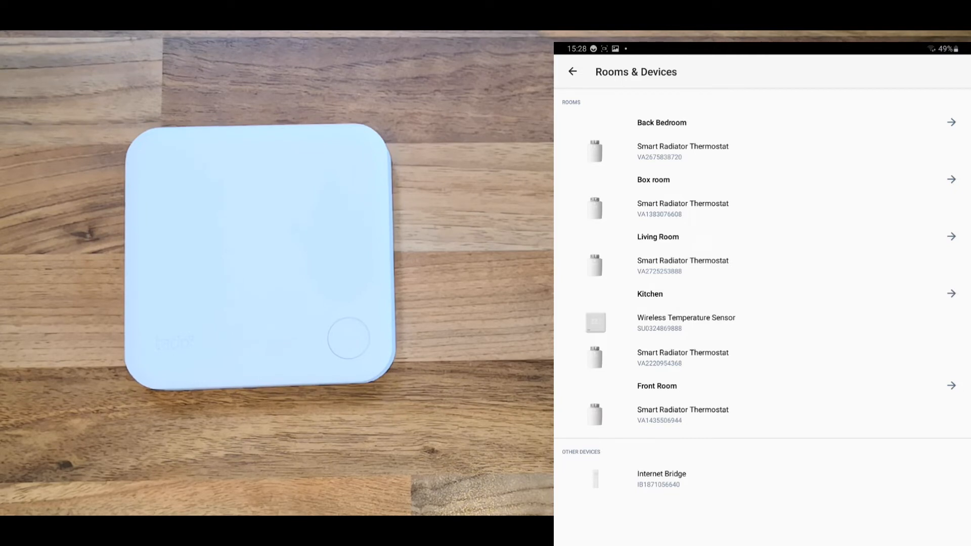
pyautogui.click(649, 293)
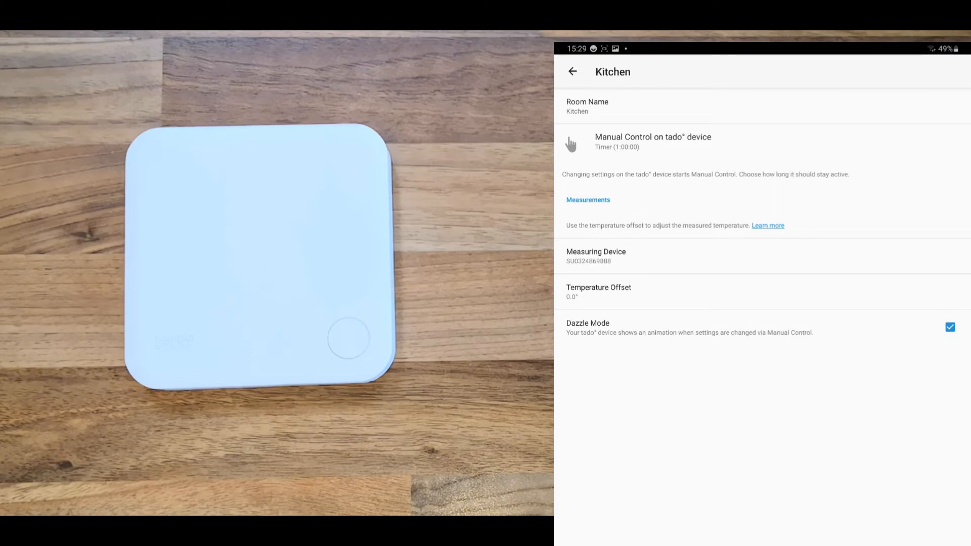
pyautogui.click(594, 255)
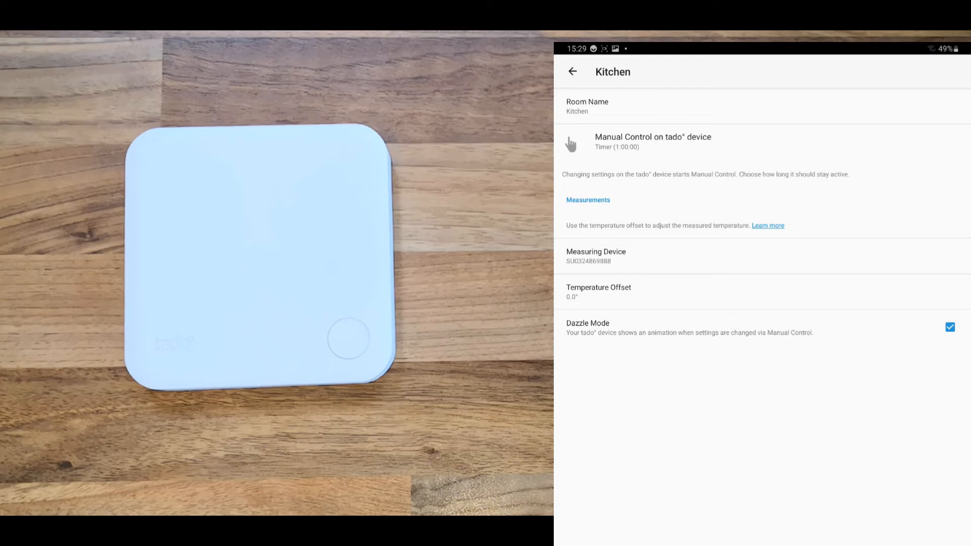
pyautogui.click(572, 71)
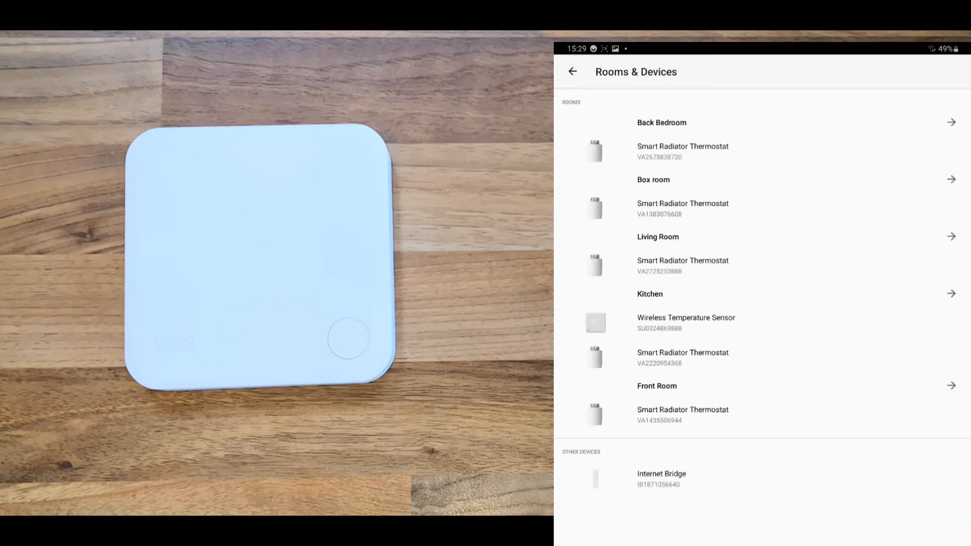
# - Go back to the Home overview listing every room's temperature
pyautogui.click(572, 71)
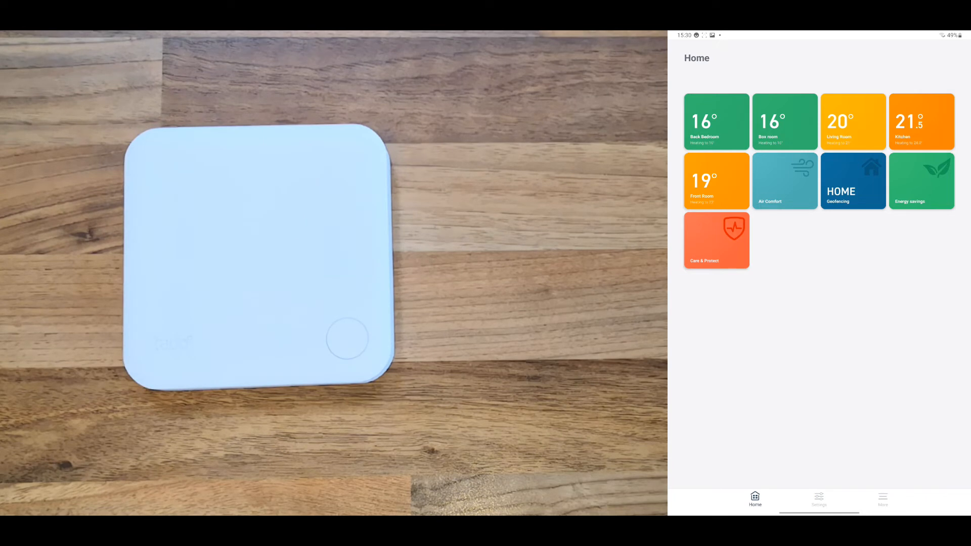
# - Set the Kitchen to a timed manual 20.0° until 16:28 and confirm it from its tile
pyautogui.click(920, 120)
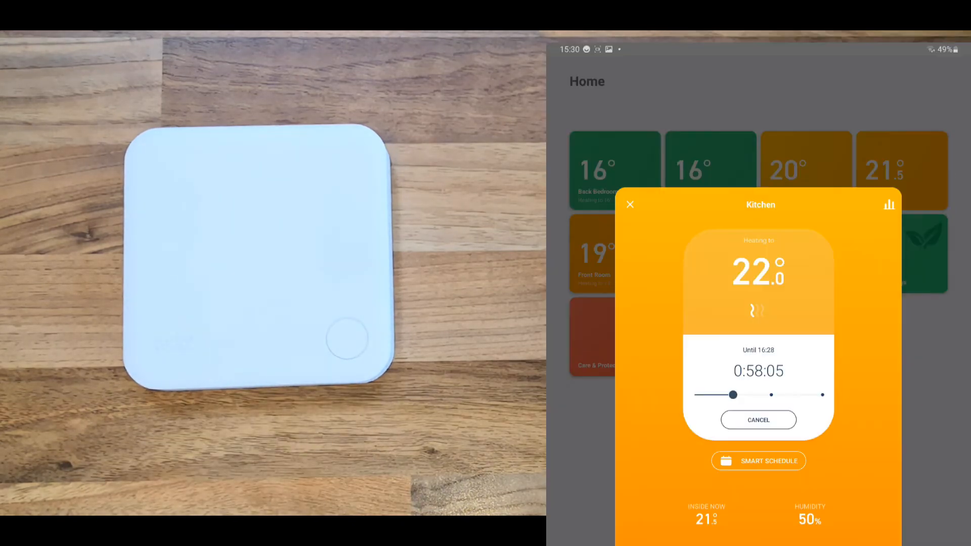
pyautogui.click(630, 204)
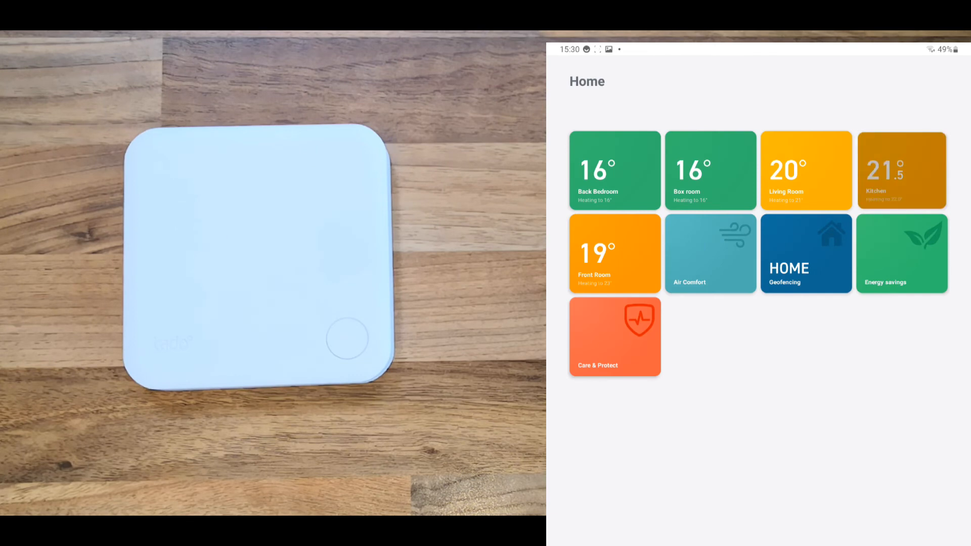
pyautogui.click(901, 170)
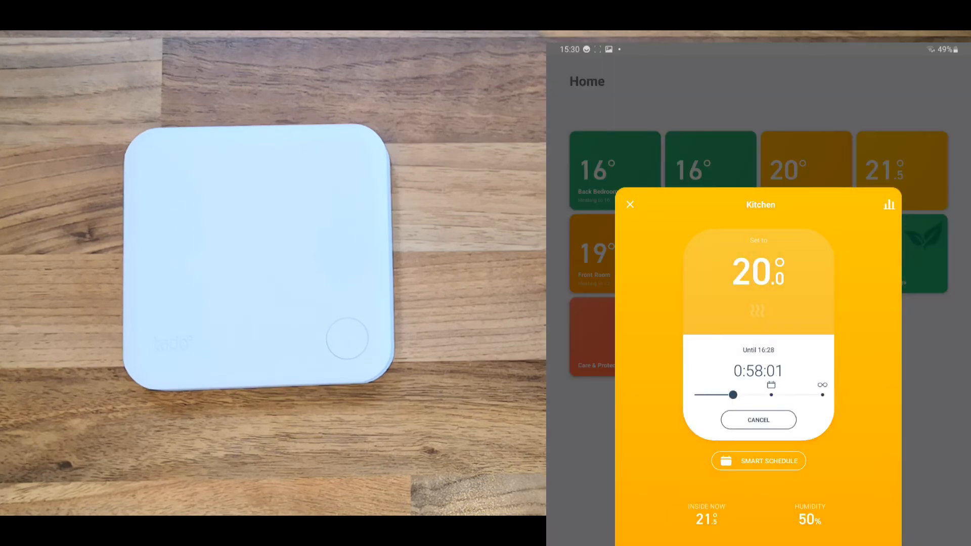
pyautogui.click(630, 205)
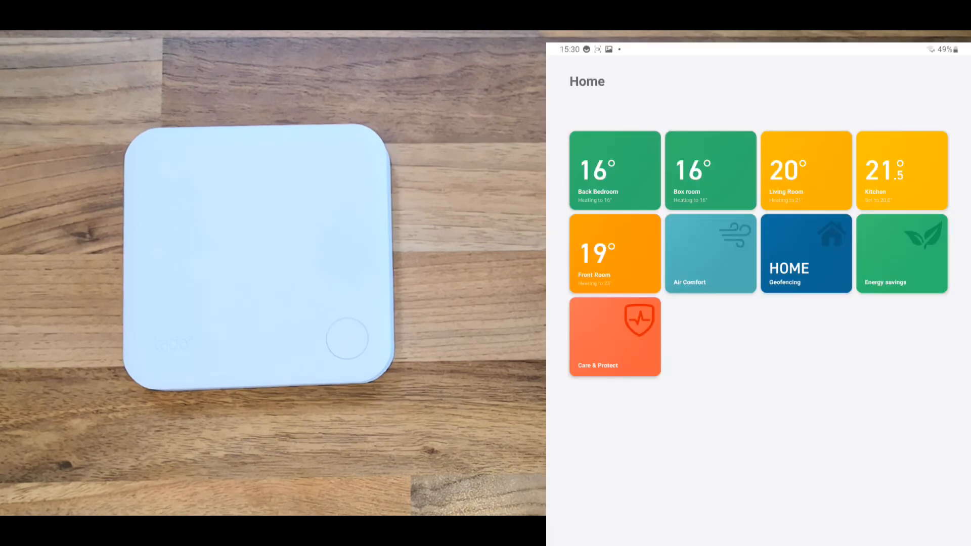